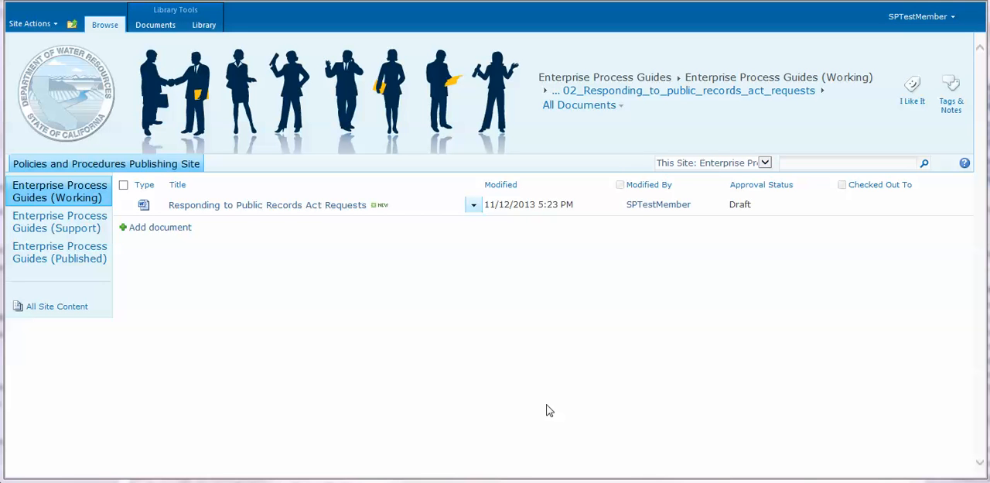
pyautogui.moveTo(546, 399)
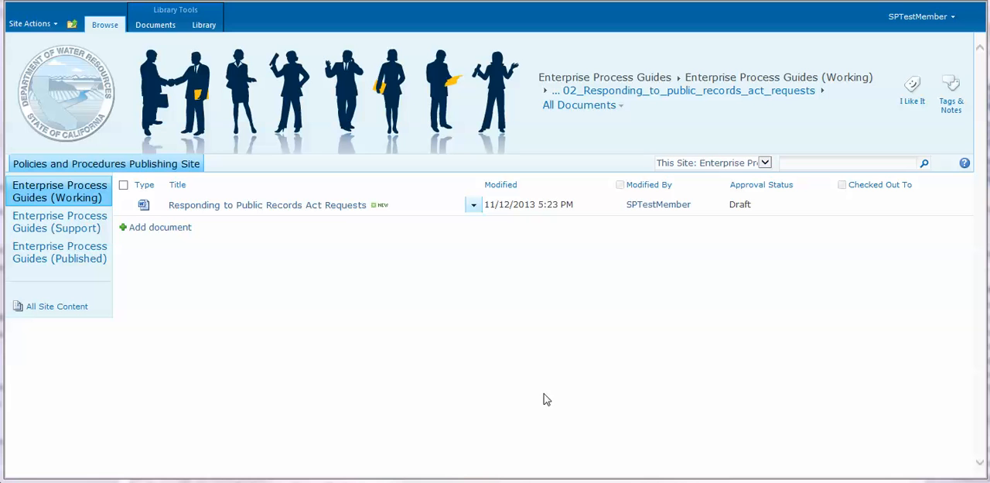
pyautogui.moveTo(487, 239)
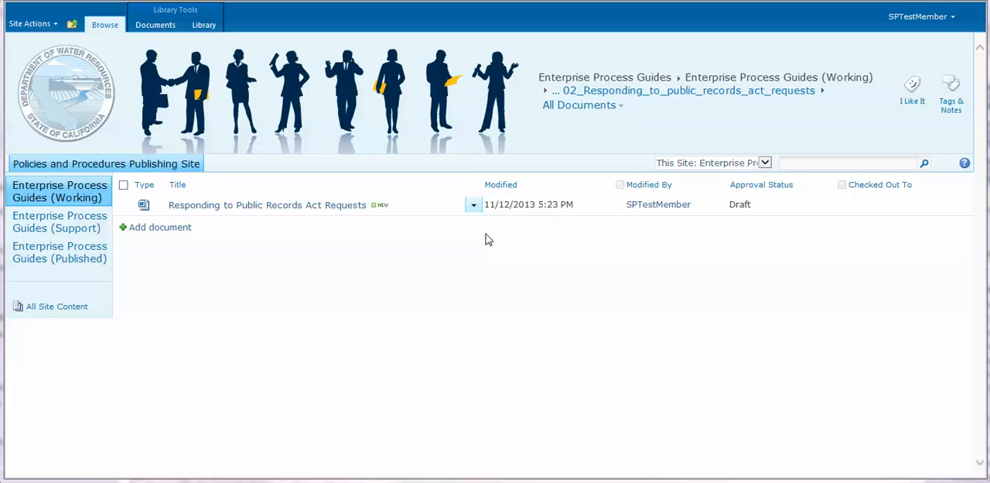
# - Open the version history of 'Responding to Public Records Act Requests'
pyautogui.click(472, 205)
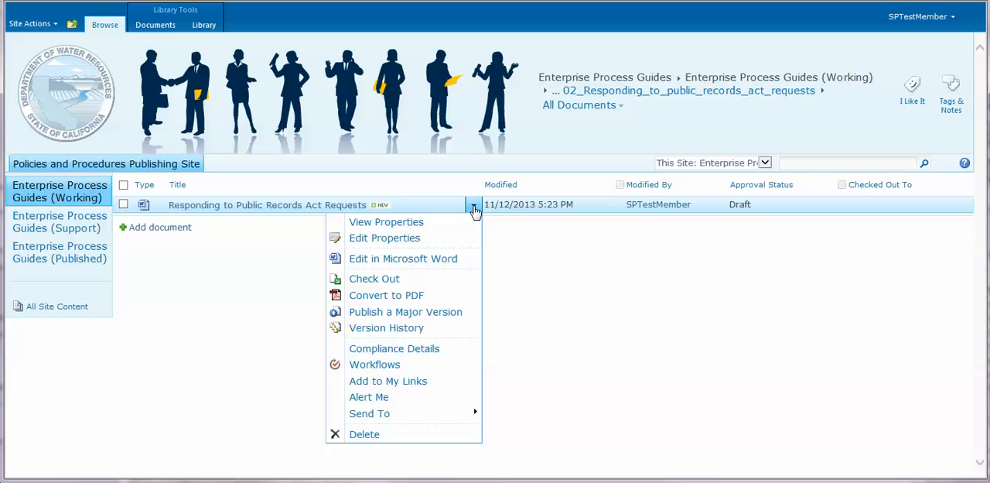
pyautogui.moveTo(385, 295)
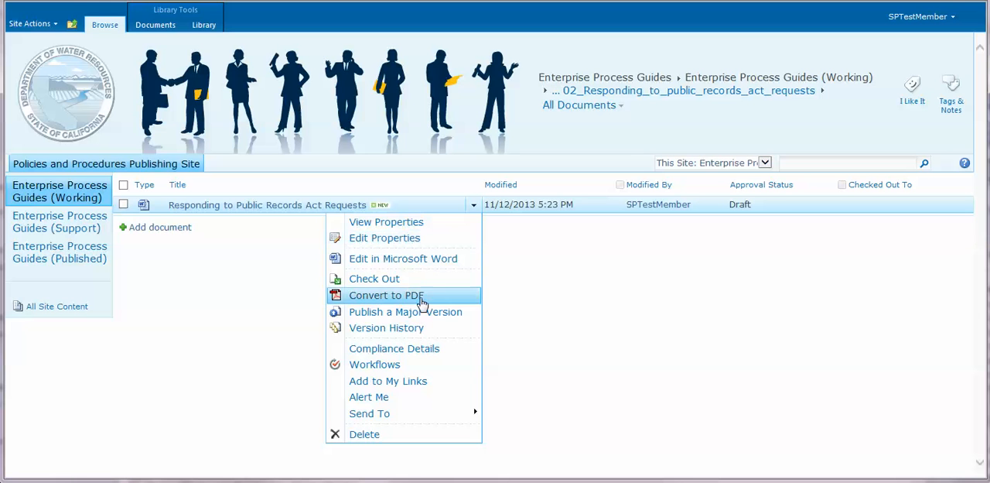
pyautogui.click(386, 327)
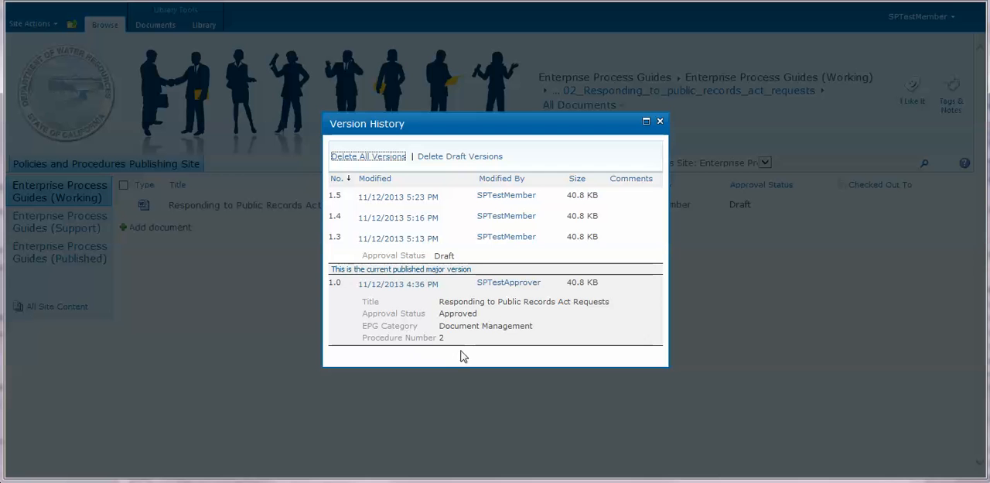
pyautogui.moveTo(479, 356)
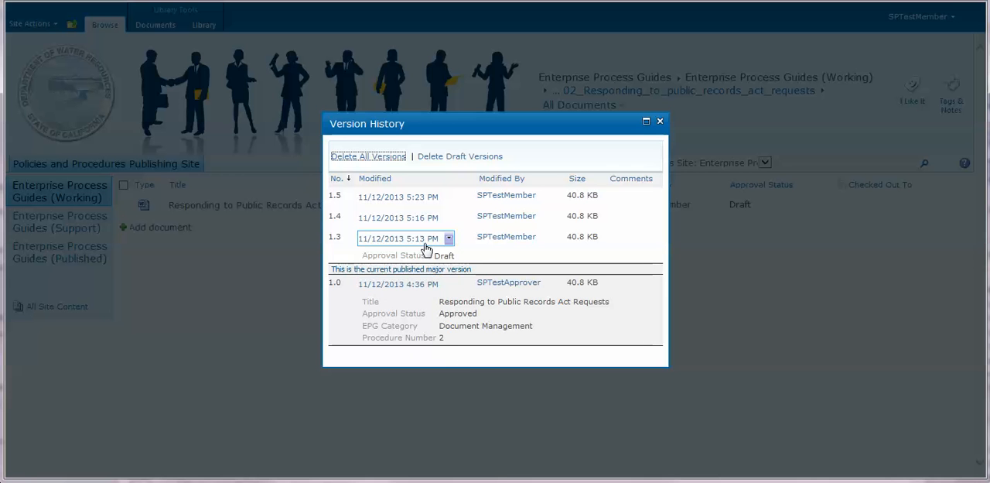
pyautogui.moveTo(447, 237)
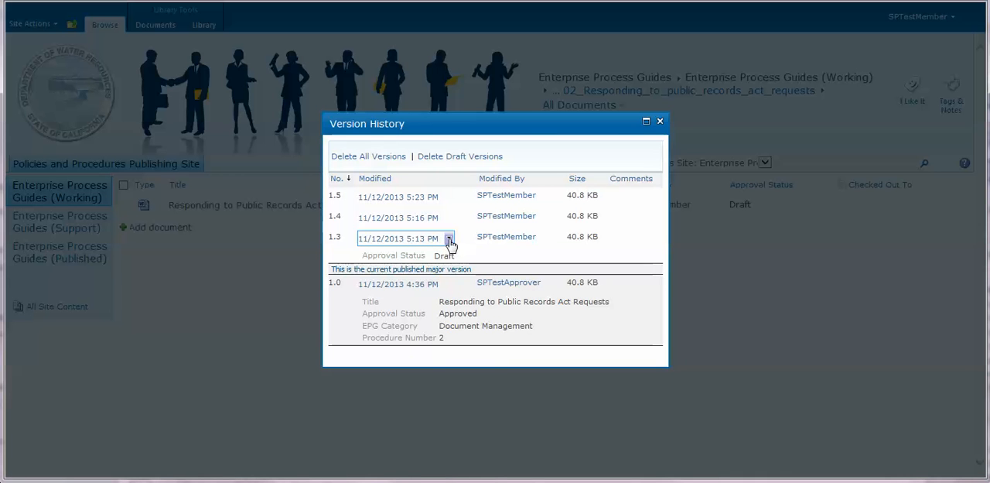
# - Delete draft version 1.3 to the Recycle Bin and view version 1.4's details
pyautogui.click(449, 238)
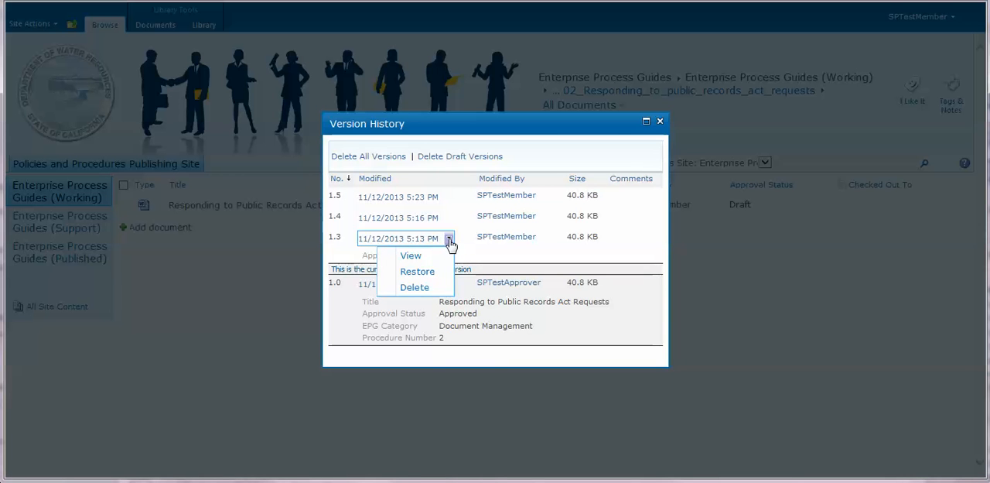
pyautogui.moveTo(415, 287)
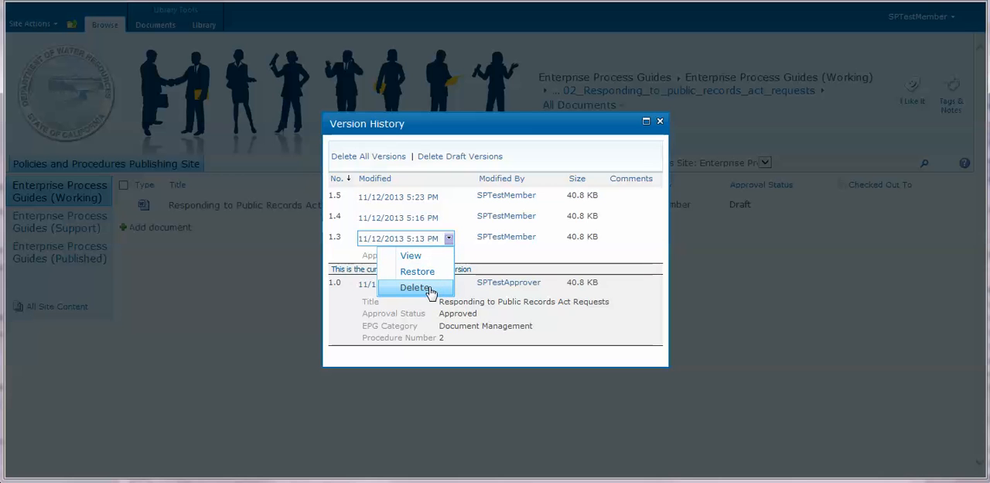
pyautogui.click(416, 287)
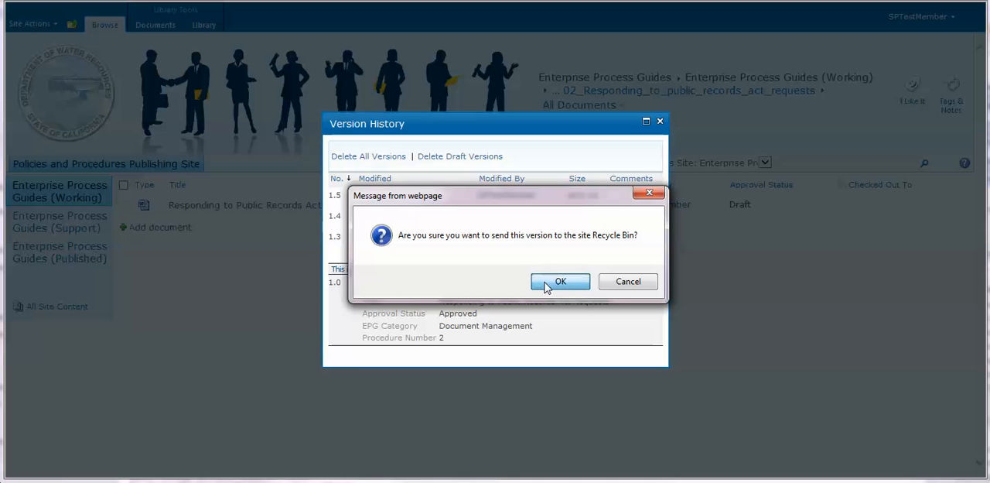
pyautogui.click(560, 280)
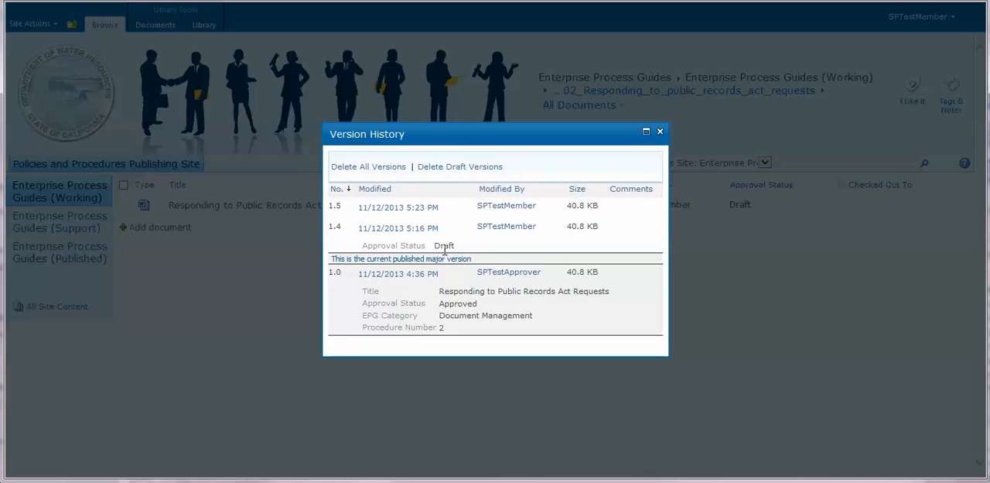
pyautogui.click(397, 227)
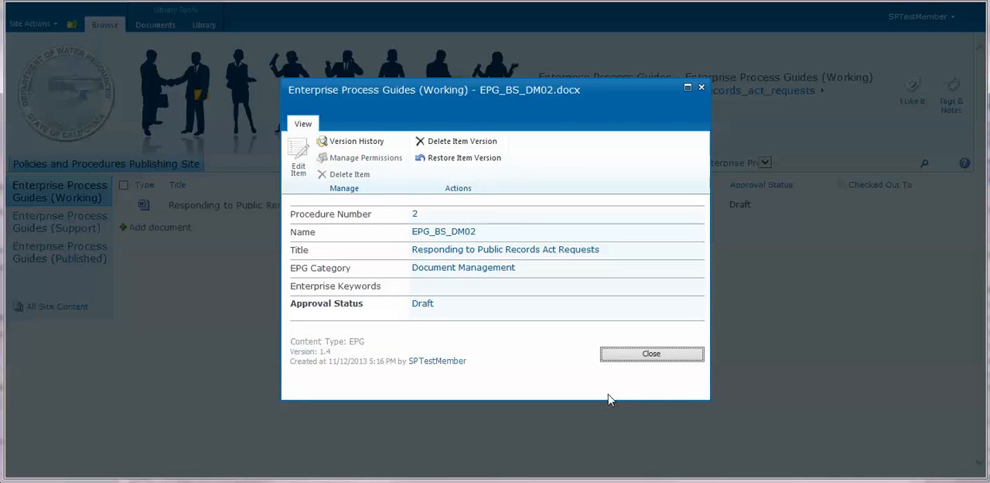
# - Close the version 1.4 properties dialog
pyautogui.click(652, 353)
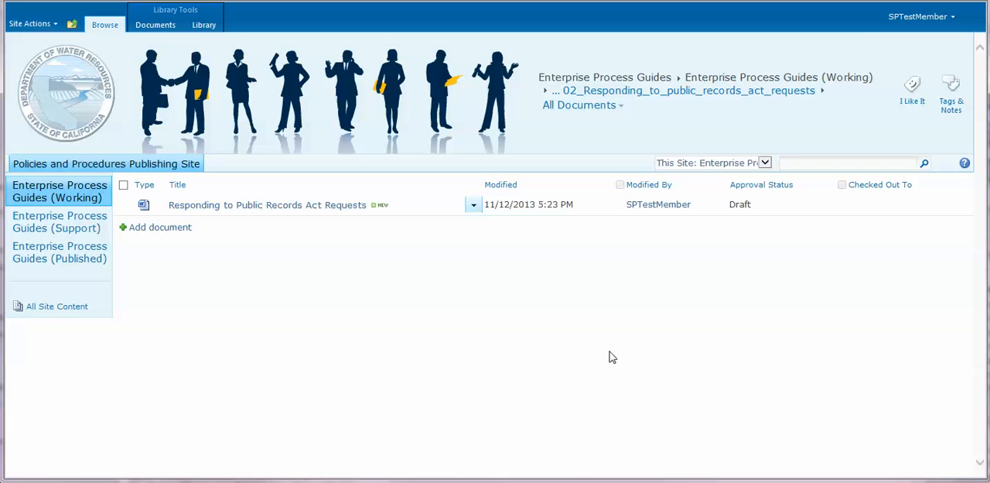
pyautogui.moveTo(473, 281)
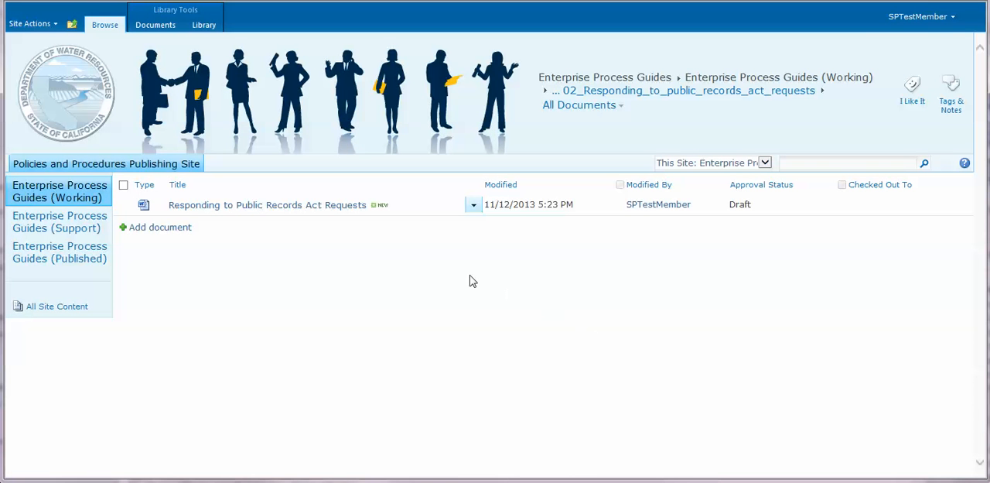
pyautogui.moveTo(232, 233)
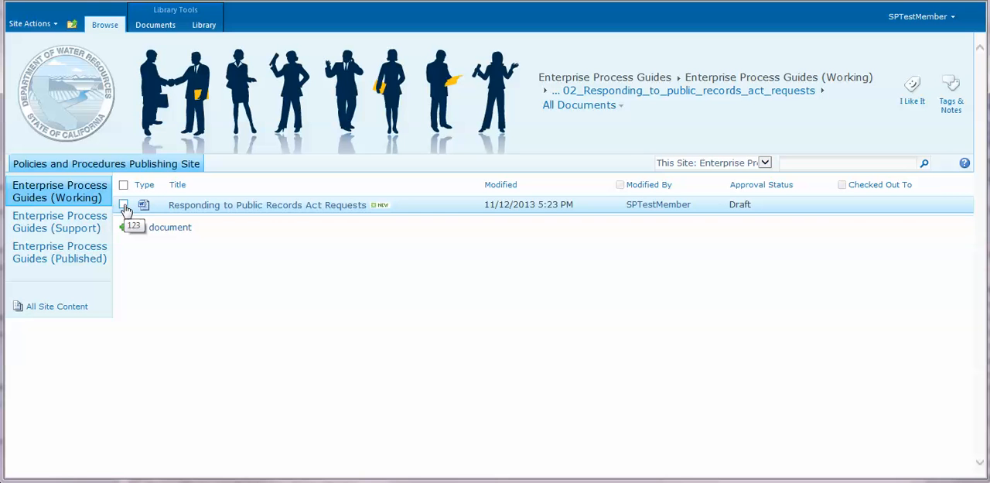
# - Select the public records act requests document and check it out
pyautogui.click(124, 204)
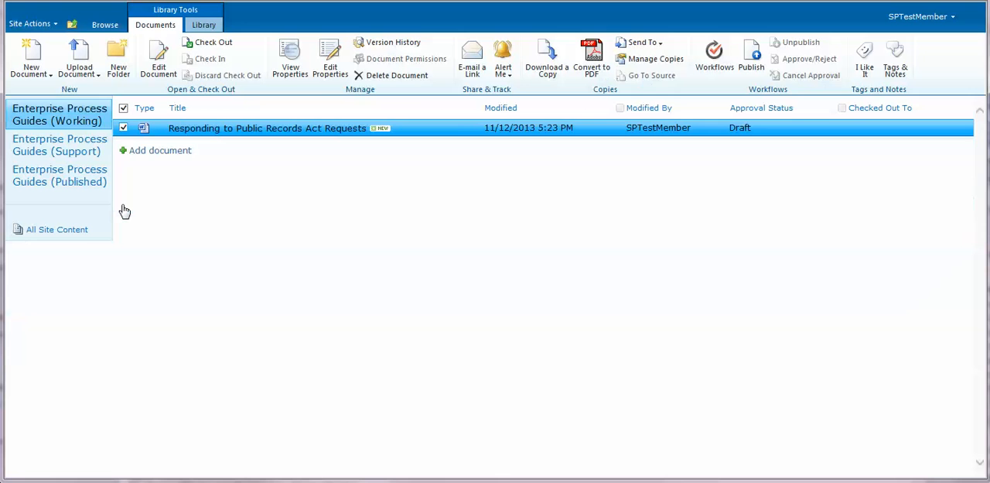
pyautogui.moveTo(127, 212)
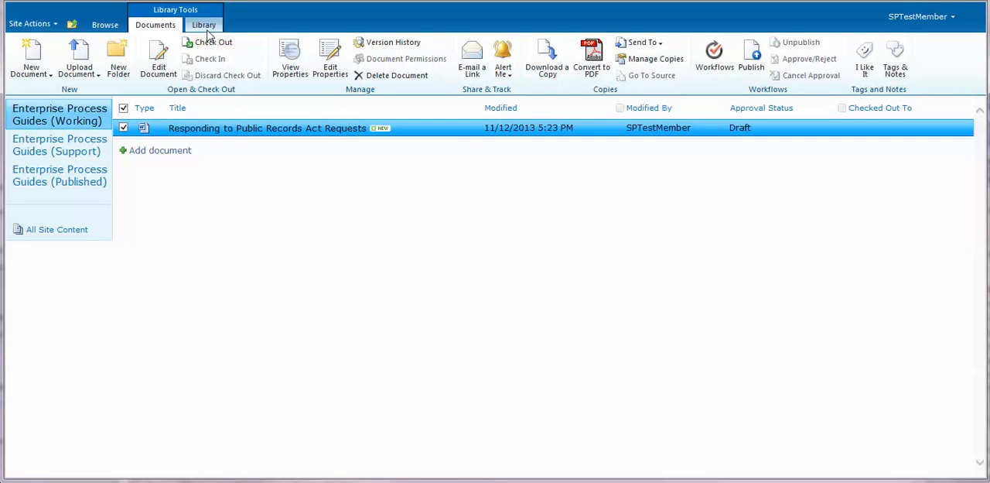
pyautogui.click(213, 41)
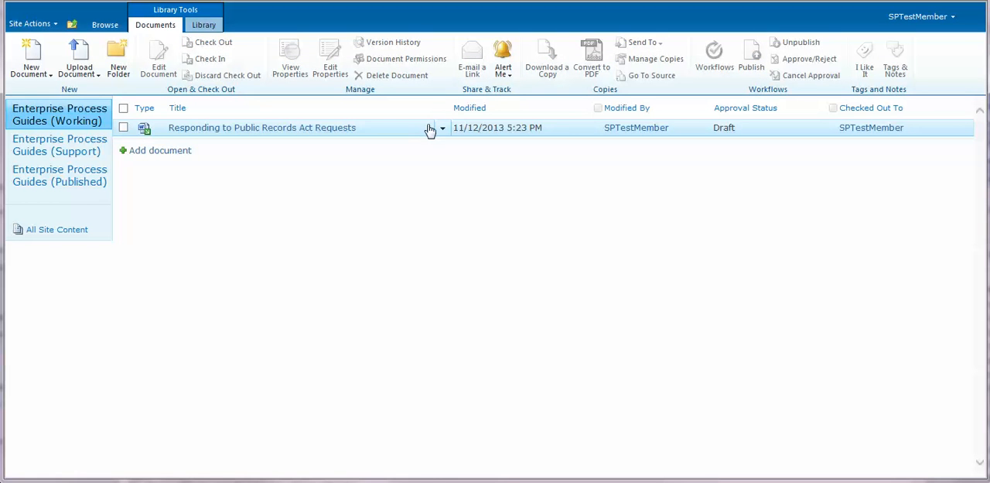
# - Restore version 1.4 from version history, creating new version 1.6
pyautogui.click(441, 127)
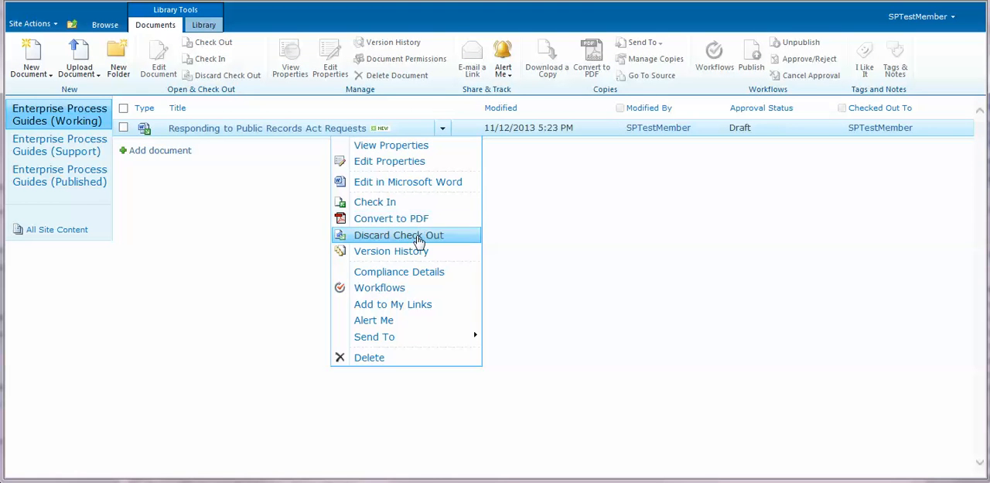
pyautogui.click(390, 251)
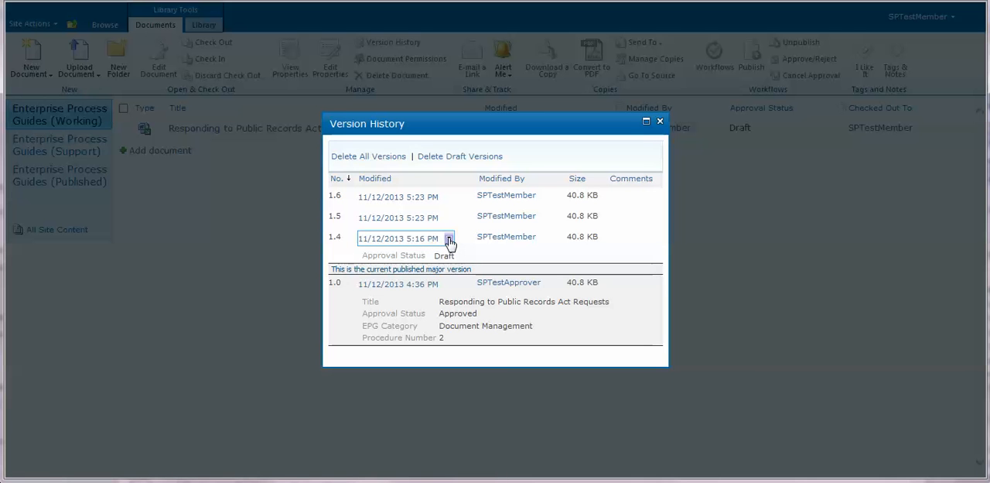
pyautogui.click(449, 238)
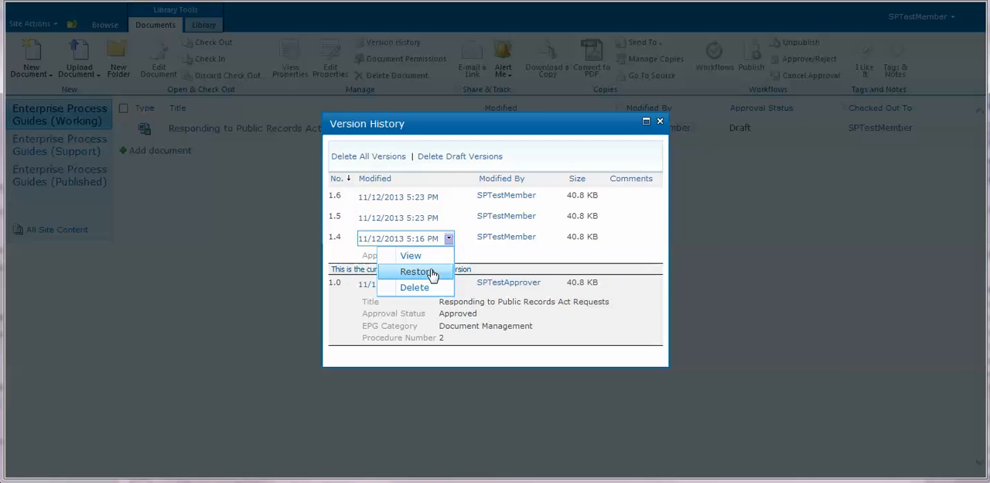
pyautogui.click(416, 271)
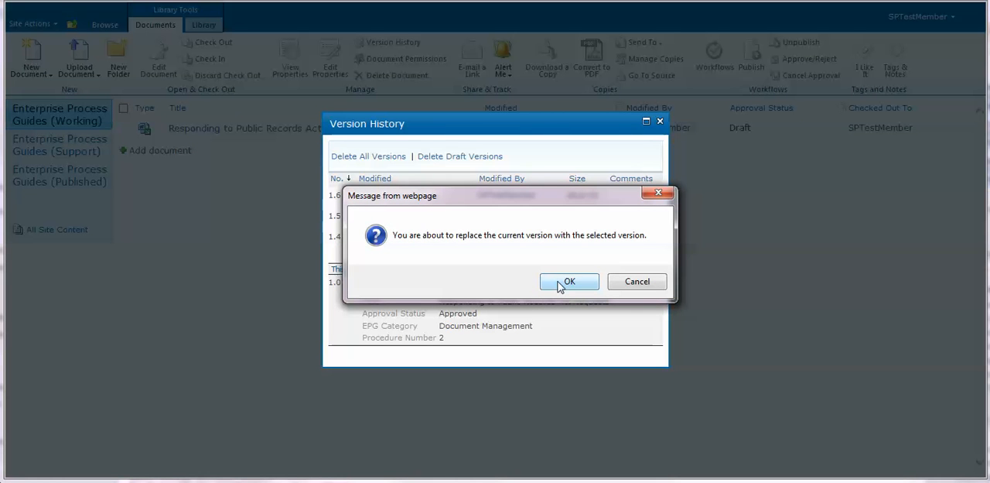
pyautogui.click(568, 281)
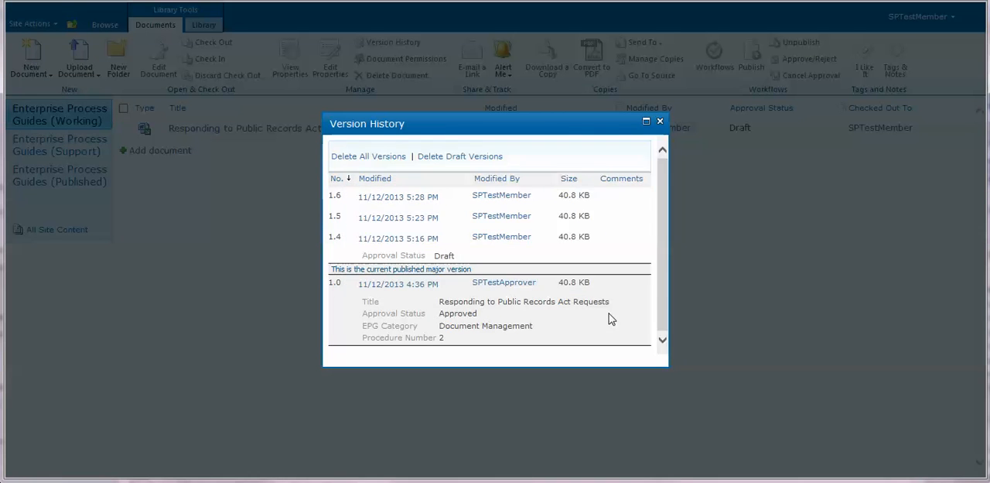